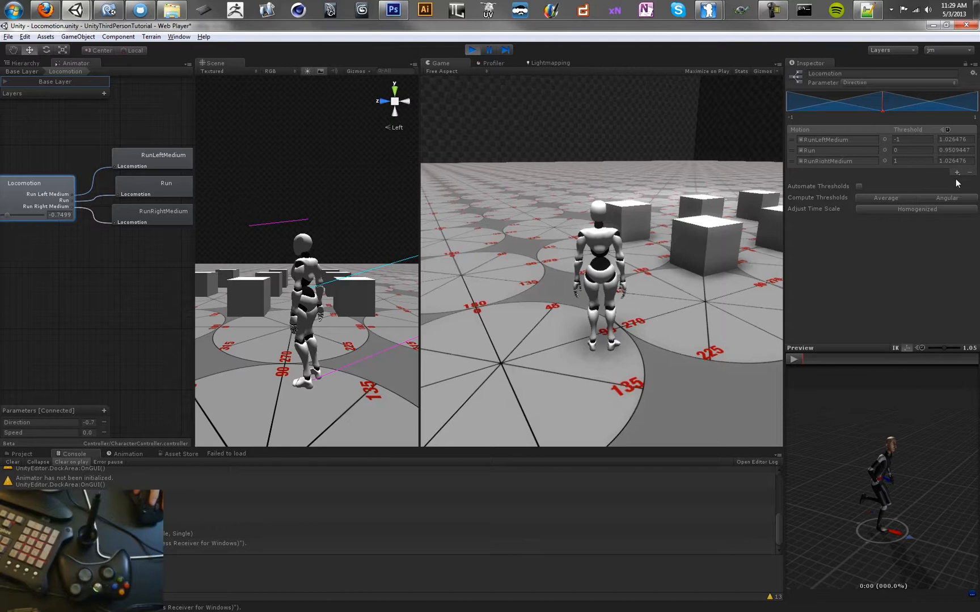
Add empty motion fields to the Locomotion blend tree for the wide run clips
click(958, 173)
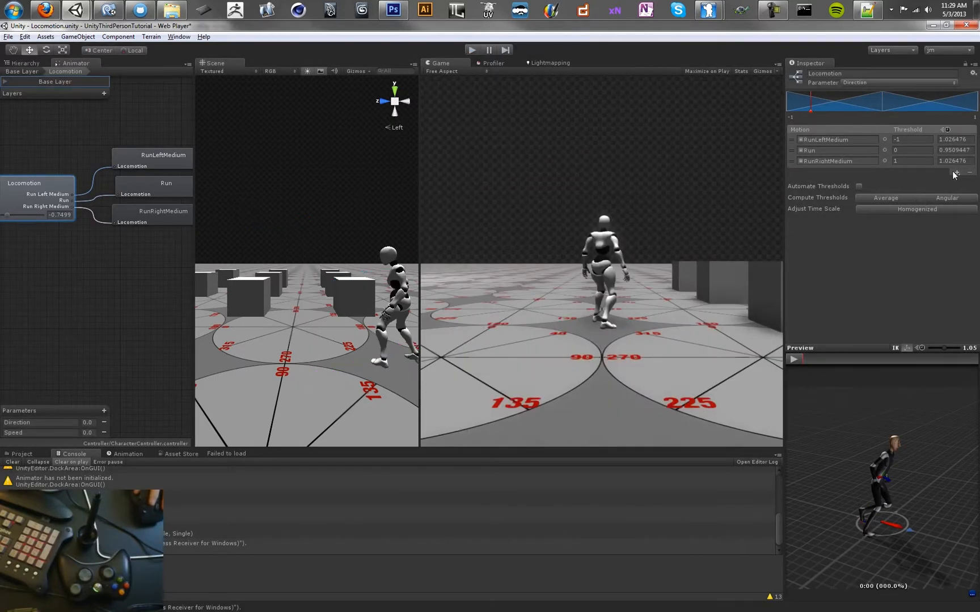
click(960, 173)
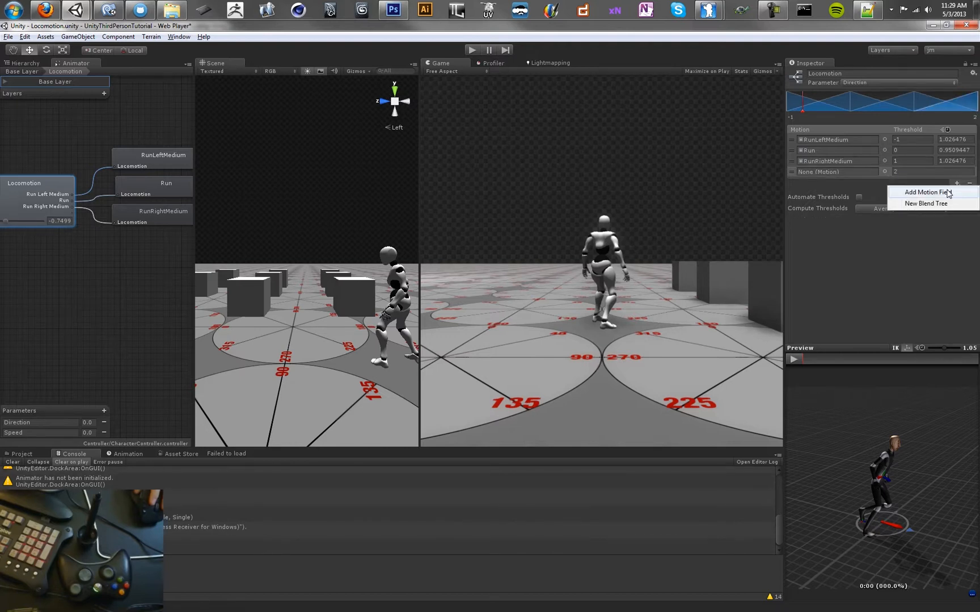
click(927, 192)
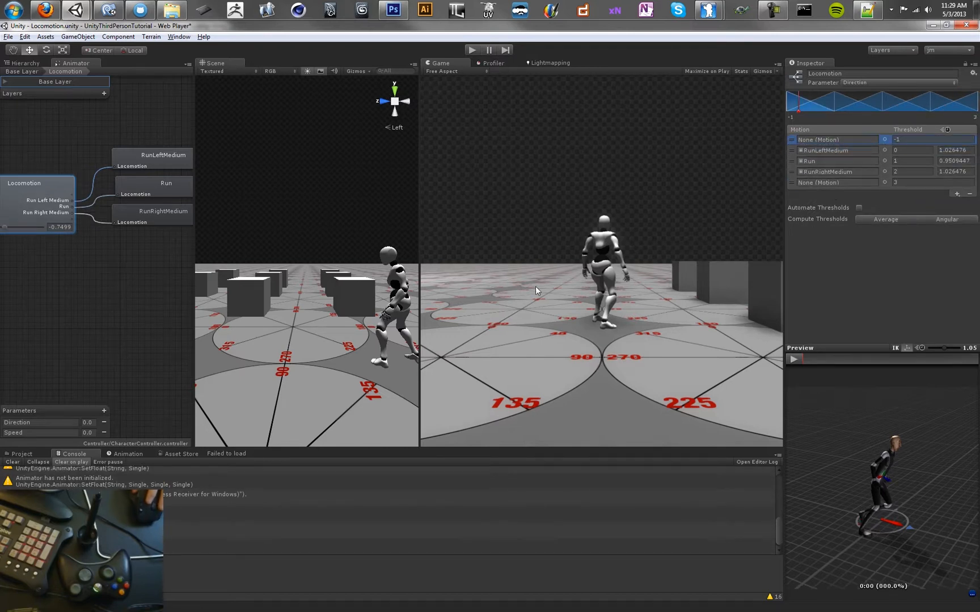
Fill the new slots with RunRightWide and RunLeftWide from the Project panel, threshold -0.5
click(23, 453)
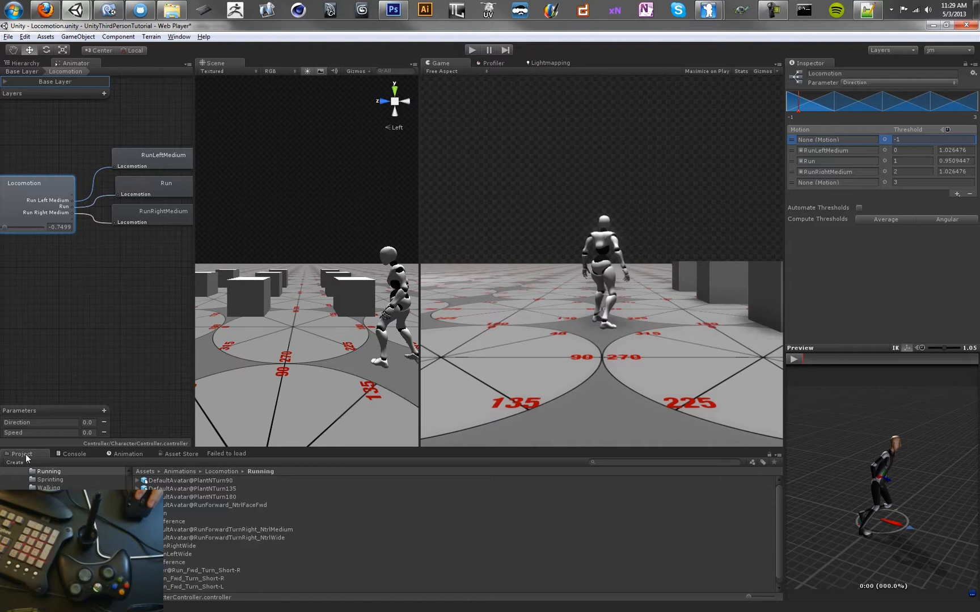
click(74, 454)
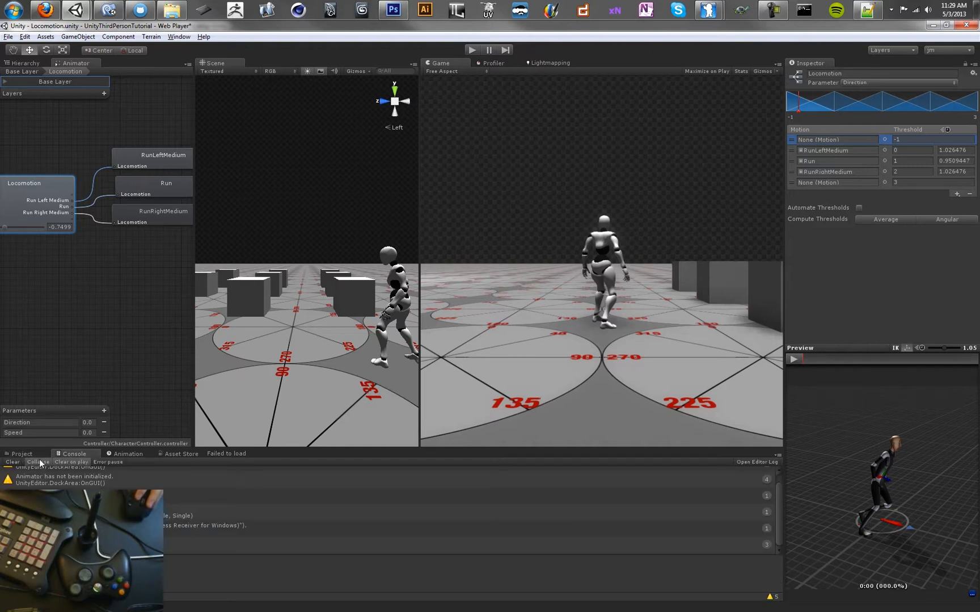
click(21, 454)
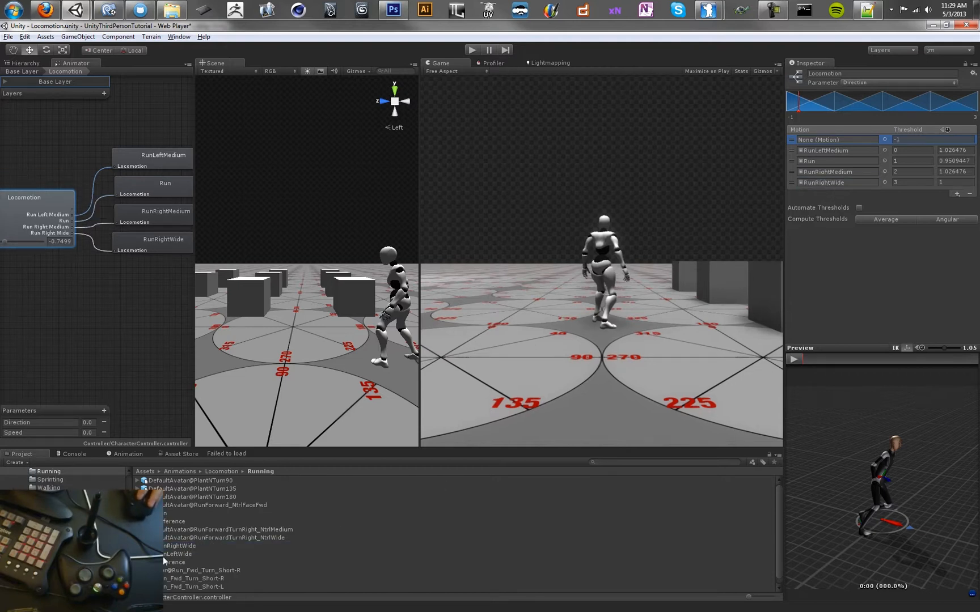
click(829, 140)
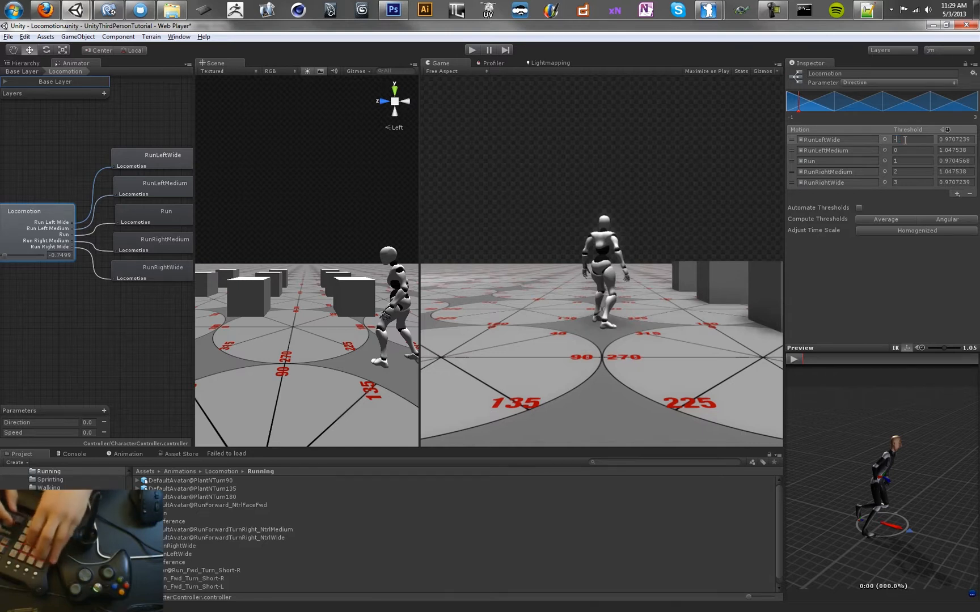
text(-0.5)
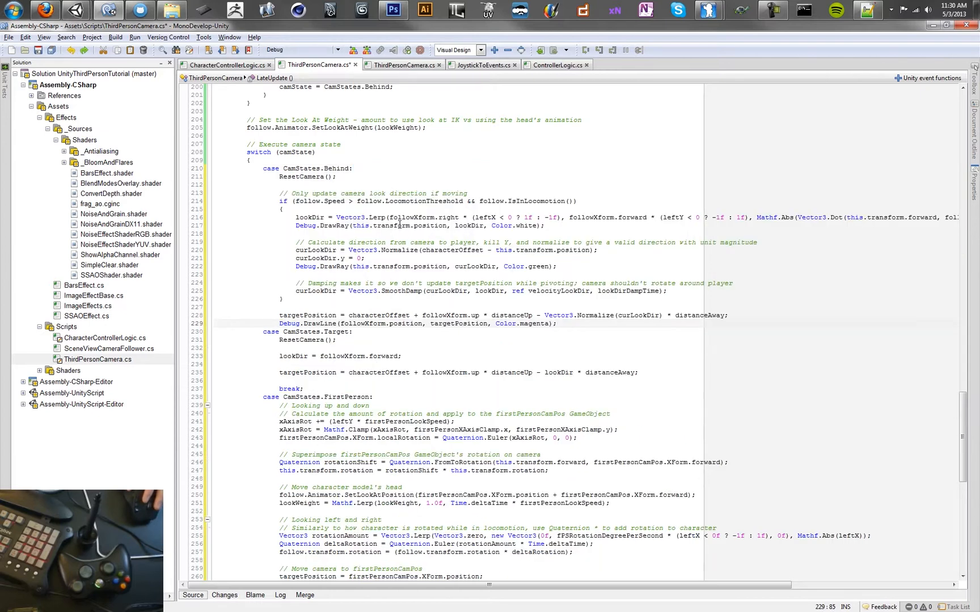
mouse_move(399, 226)
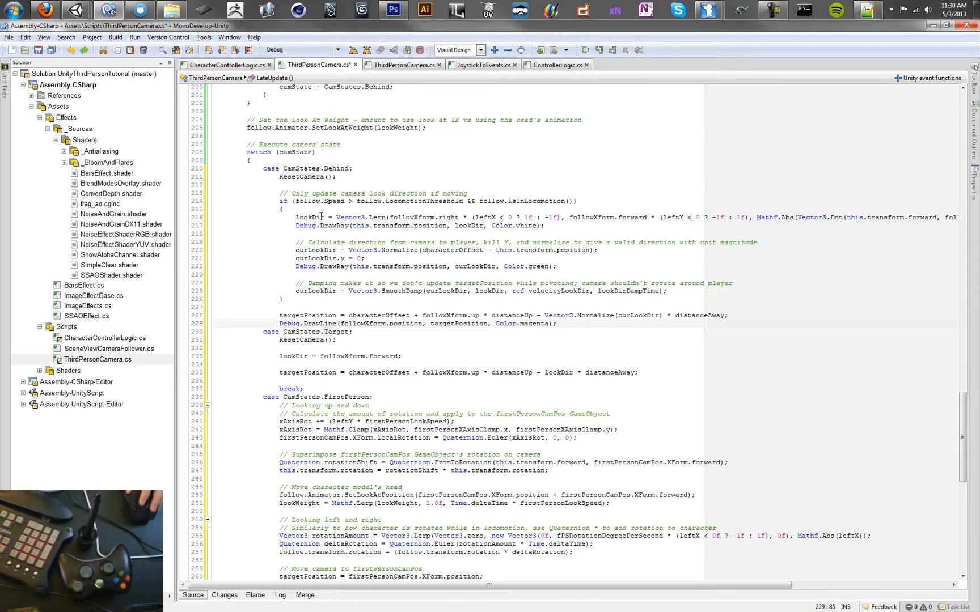
mouse_move(310, 217)
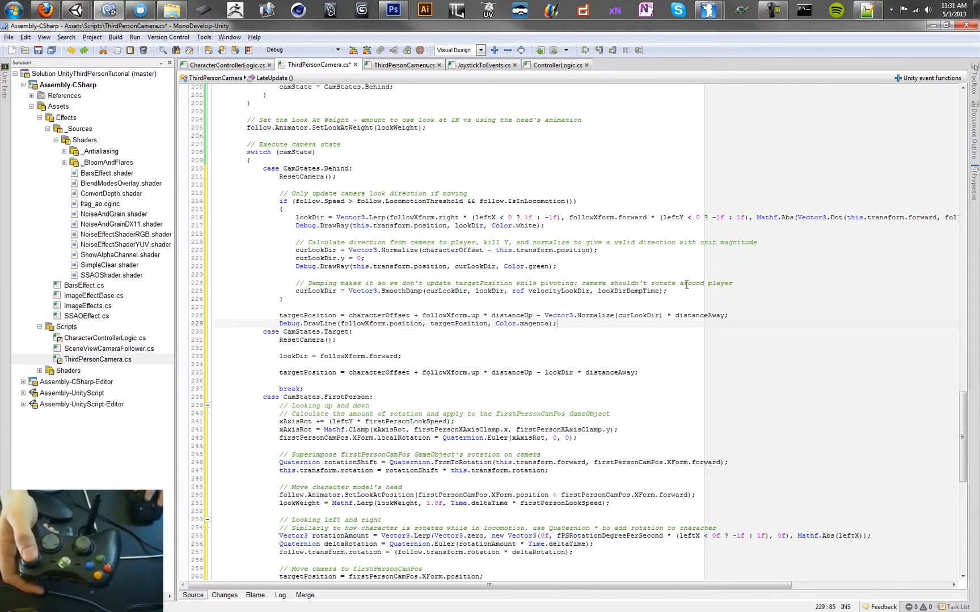
scroll(right, 3)
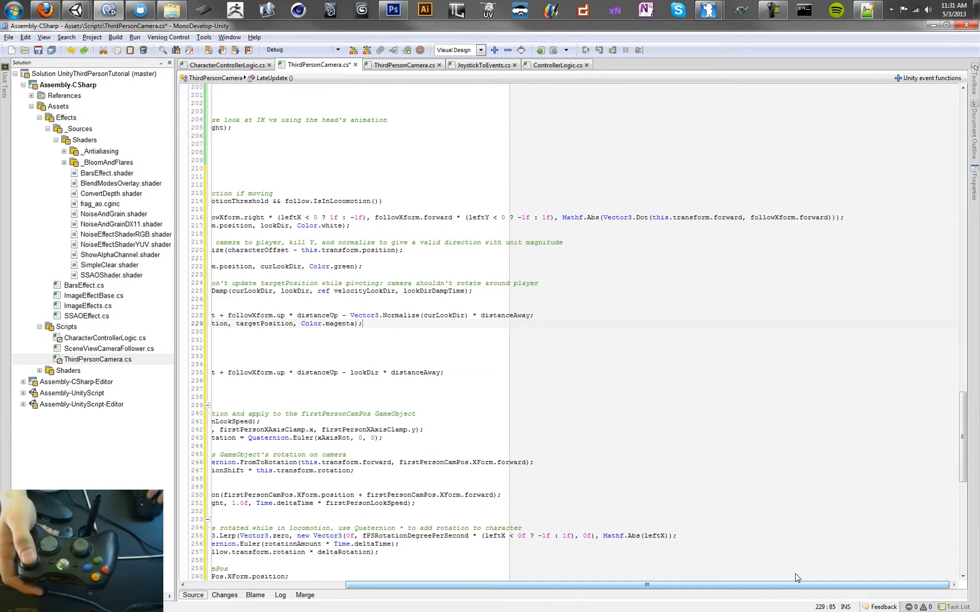
scroll(left, 3)
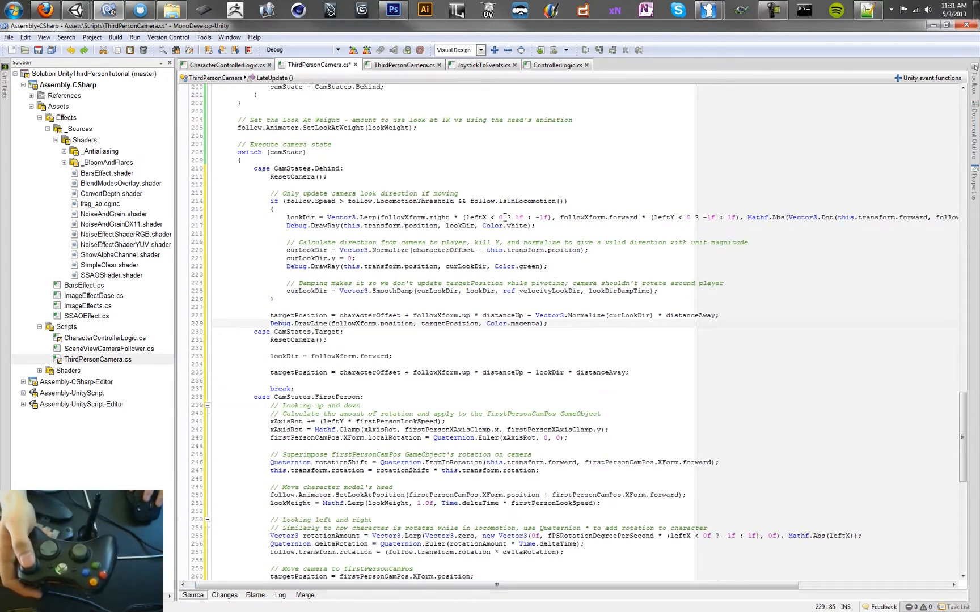
mouse_move(504, 218)
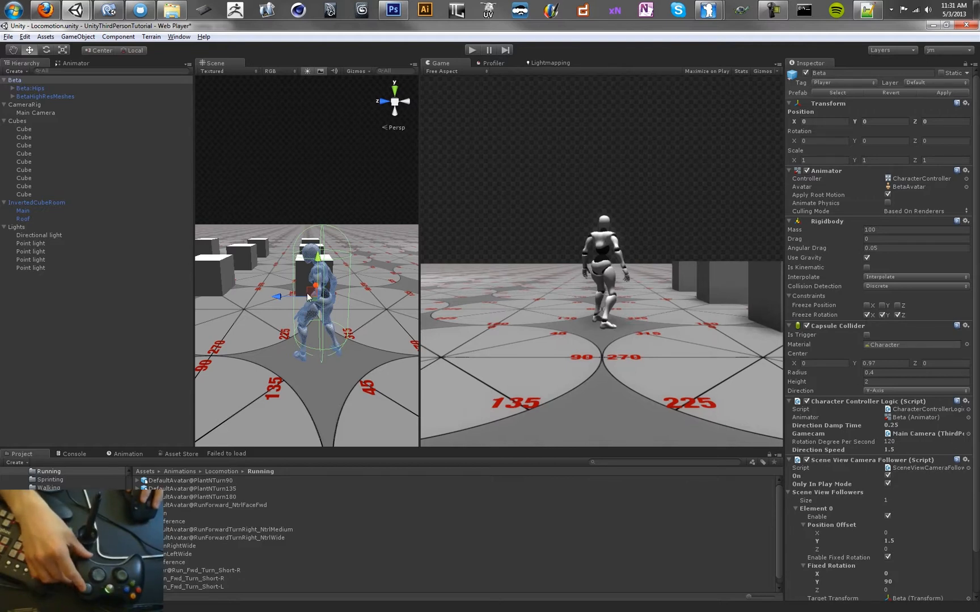
mouse_move(336, 270)
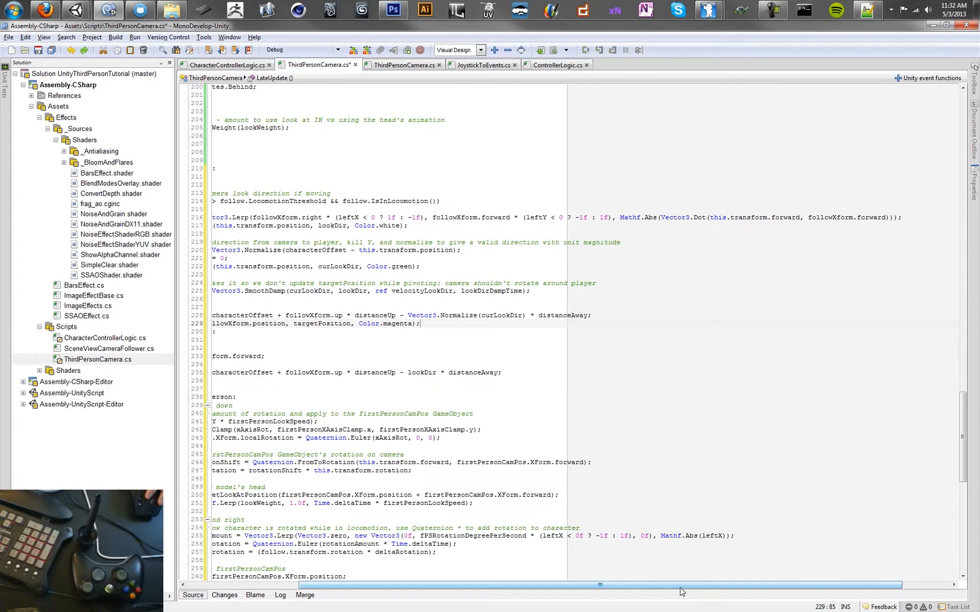
mouse_move(732, 453)
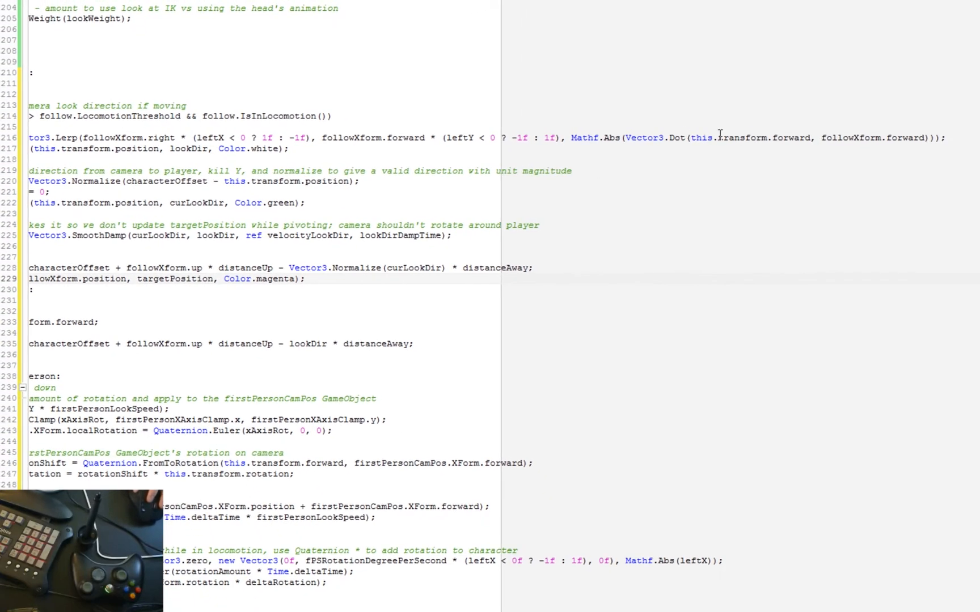
click(306, 279)
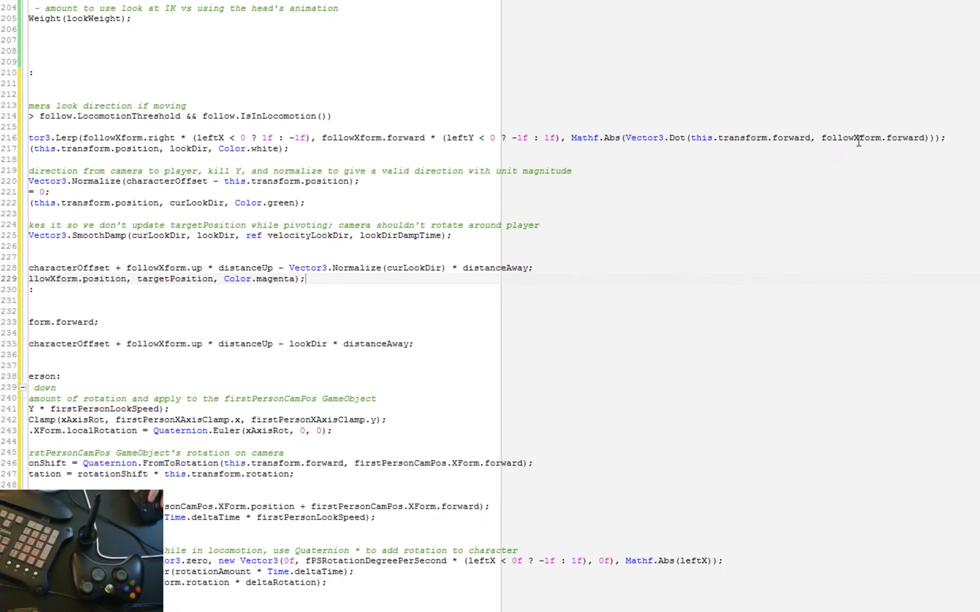
double_click(876, 138)
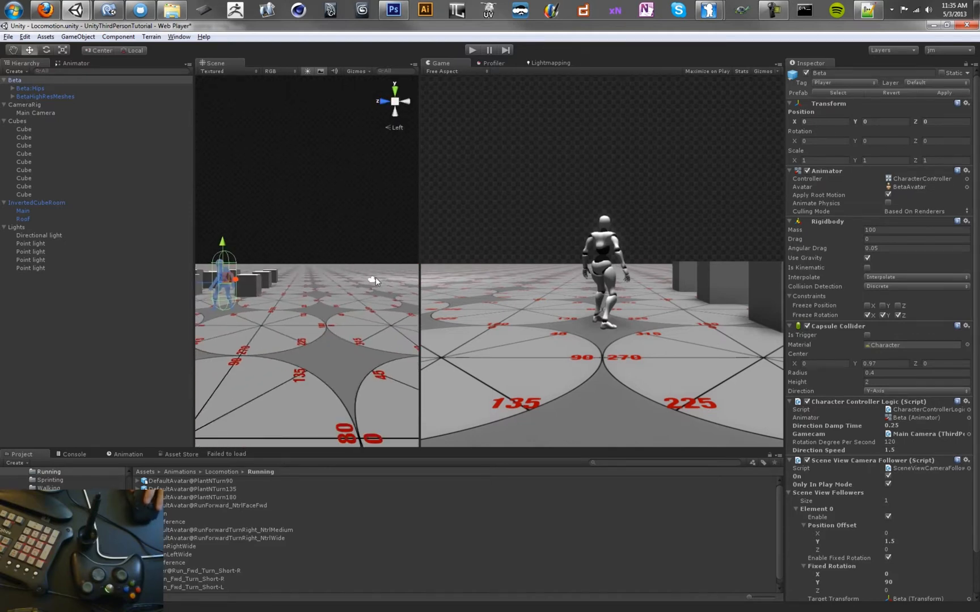
Select Main Camera under CameraRig to inspect its Third Person Camera component
click(33, 113)
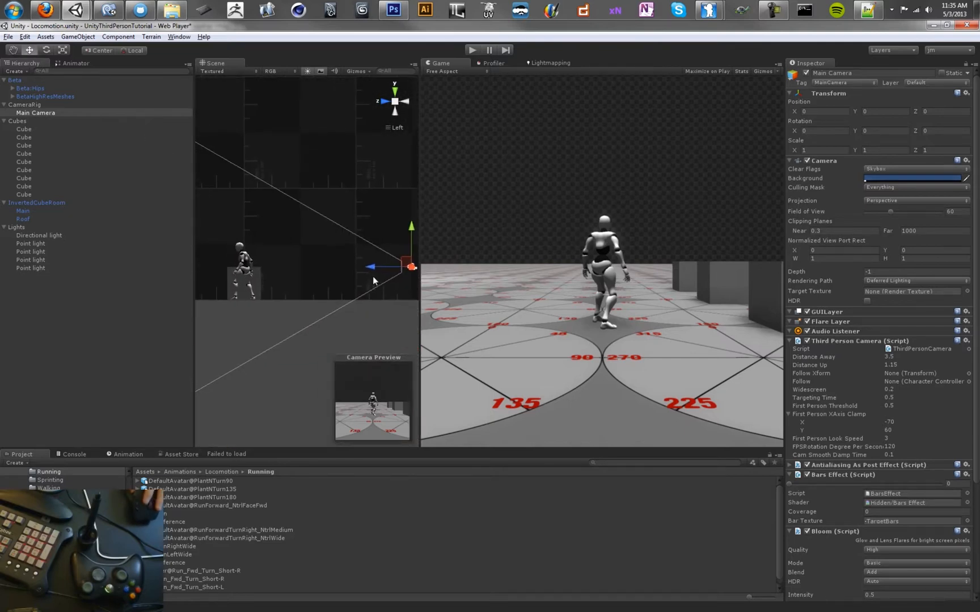
click(14, 79)
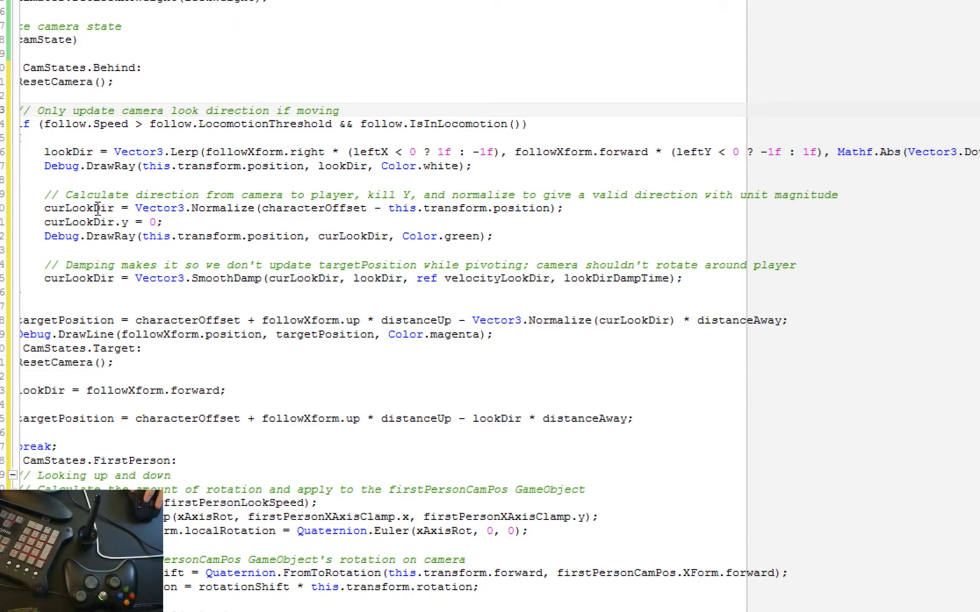
click(339, 112)
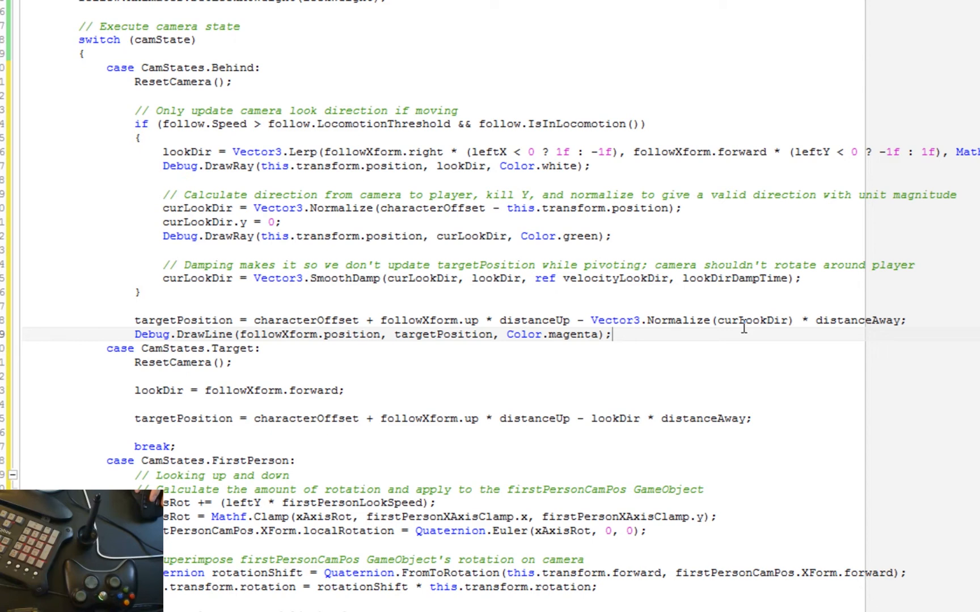
mouse_move(763, 319)
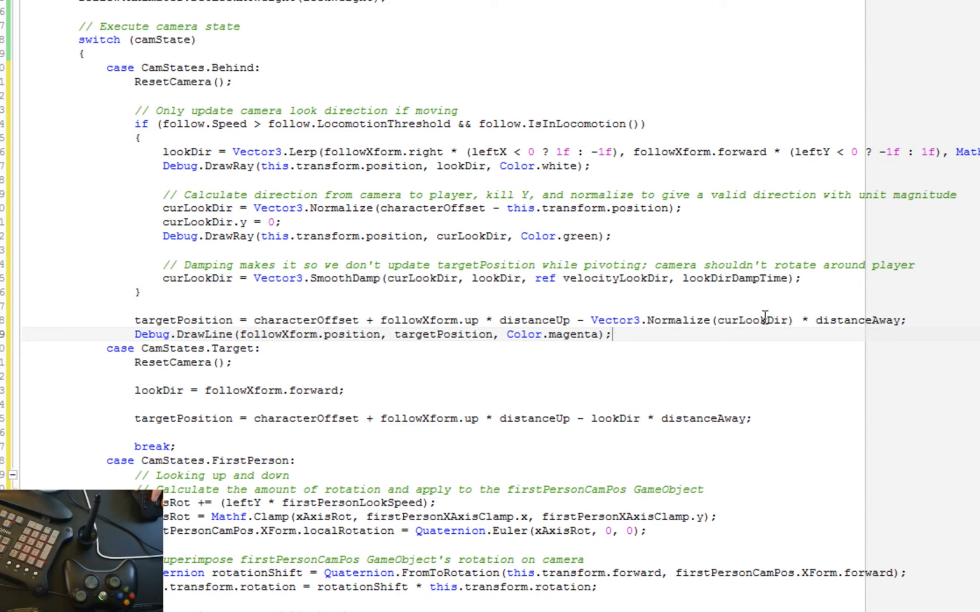
mouse_move(213, 222)
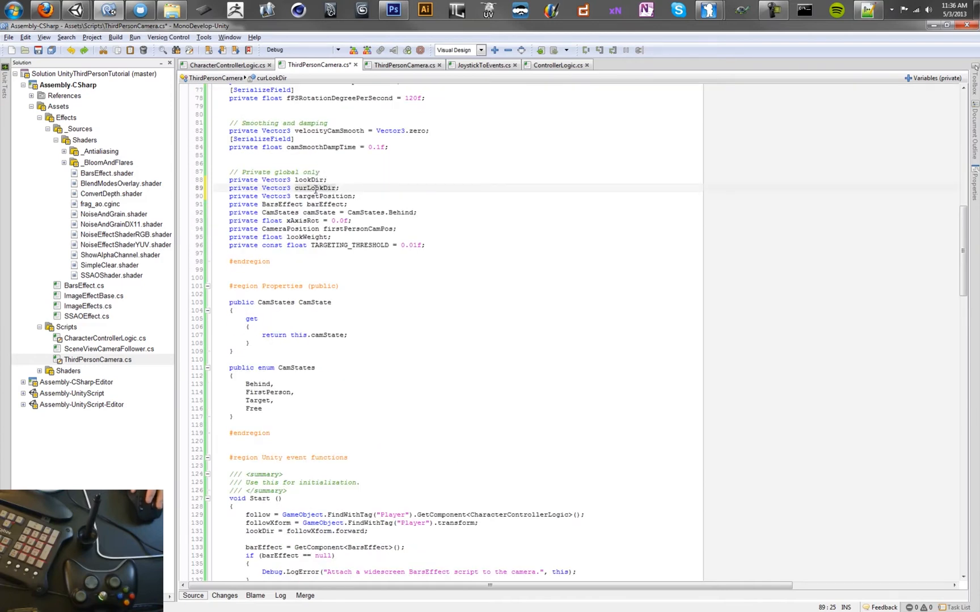
Assign curLookDir = followXform.forward; on a new line after lookDir in Start()
click(374, 531)
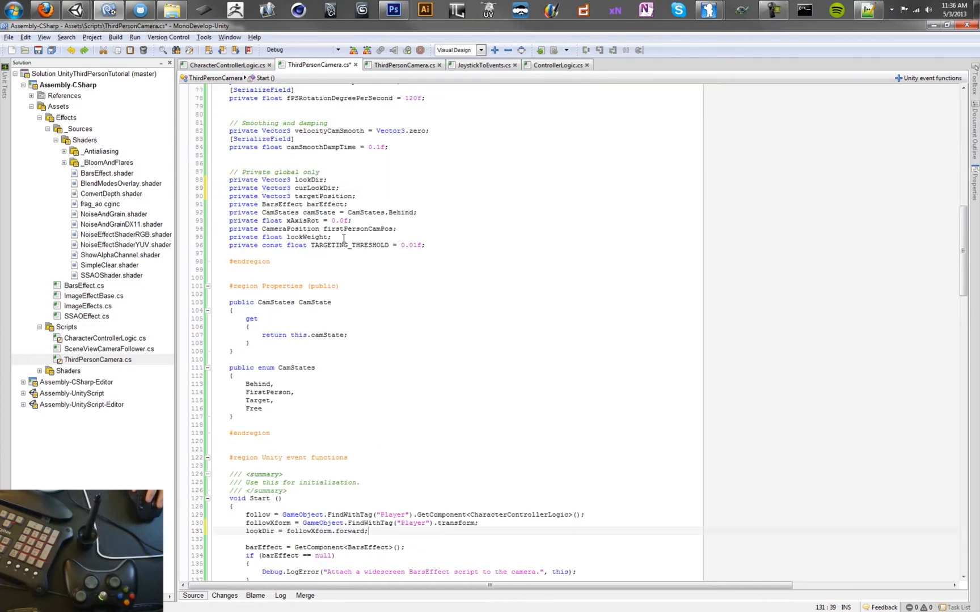
scroll(down, 3)
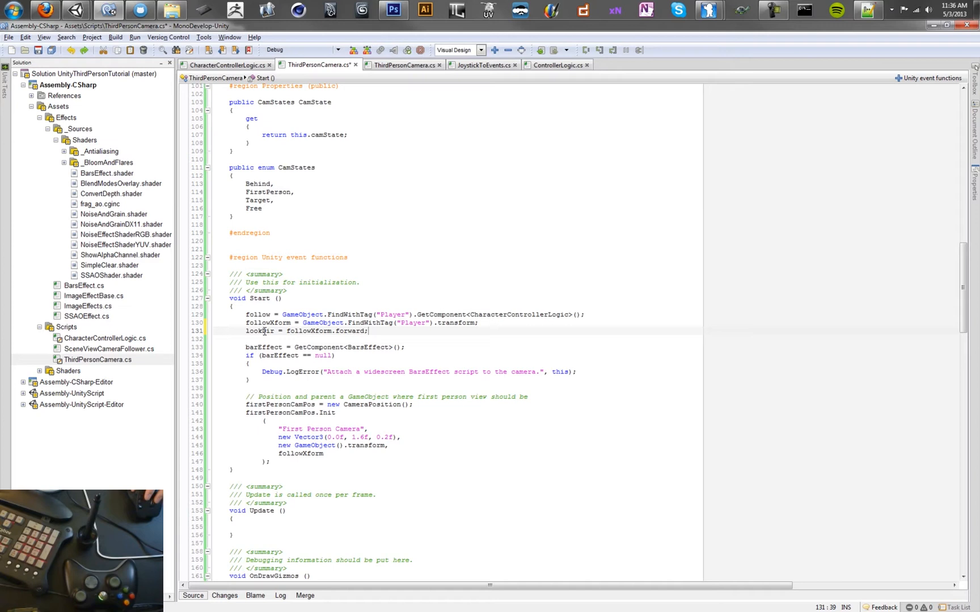
text(cyrRookDir = followXform.forward;)
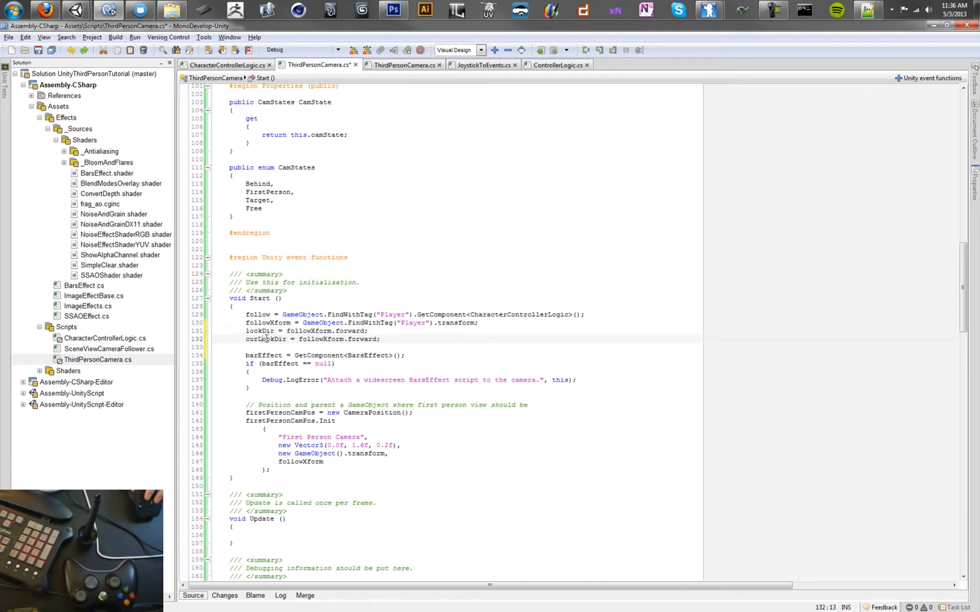
scroll(down, 3)
text(private float lookDirDampTime = 0.1f;)
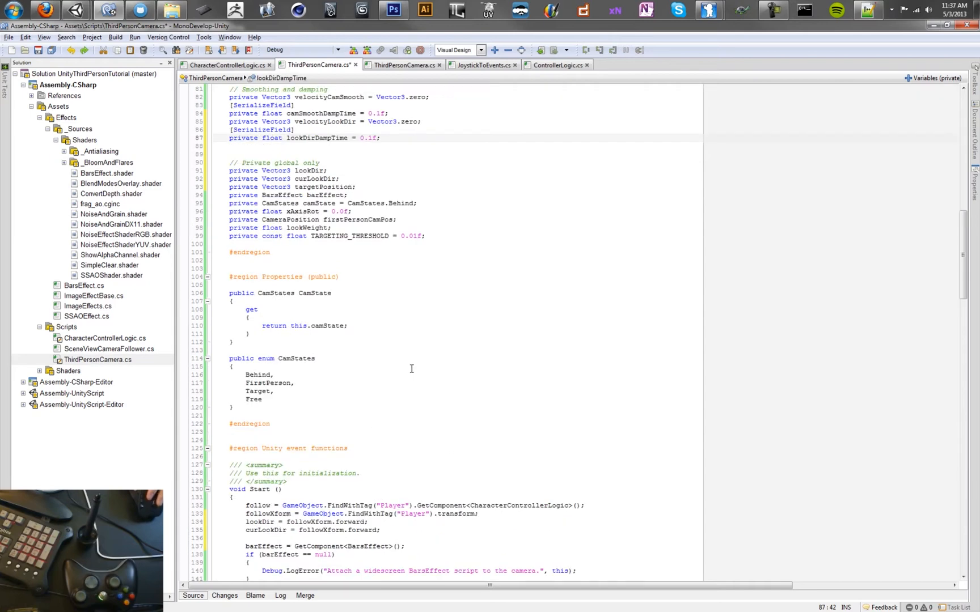
End the CamStates.Behind case with break; and check Unity's Console for compile errors
scroll(down, 3)
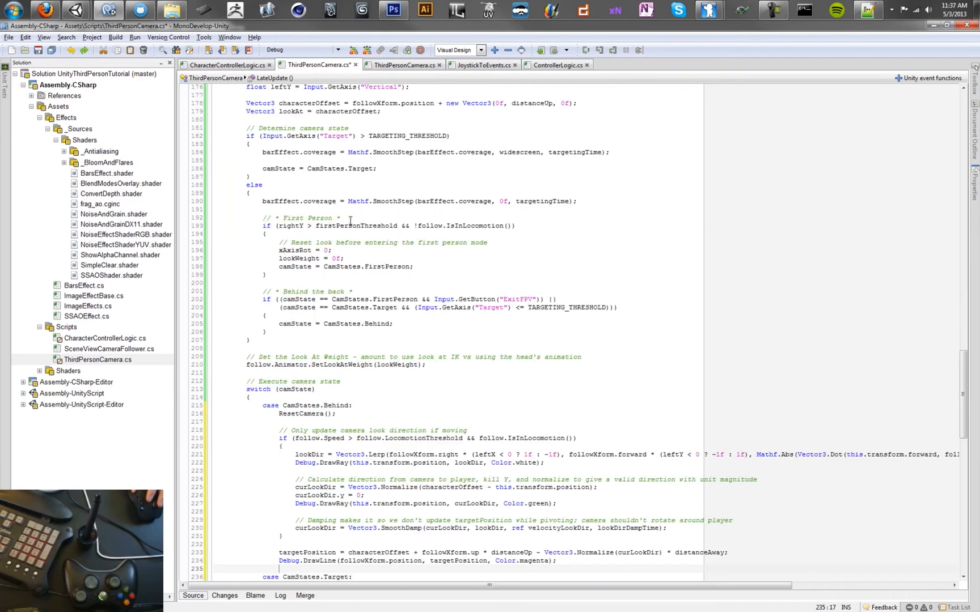
scroll(down, 3)
text(break;)
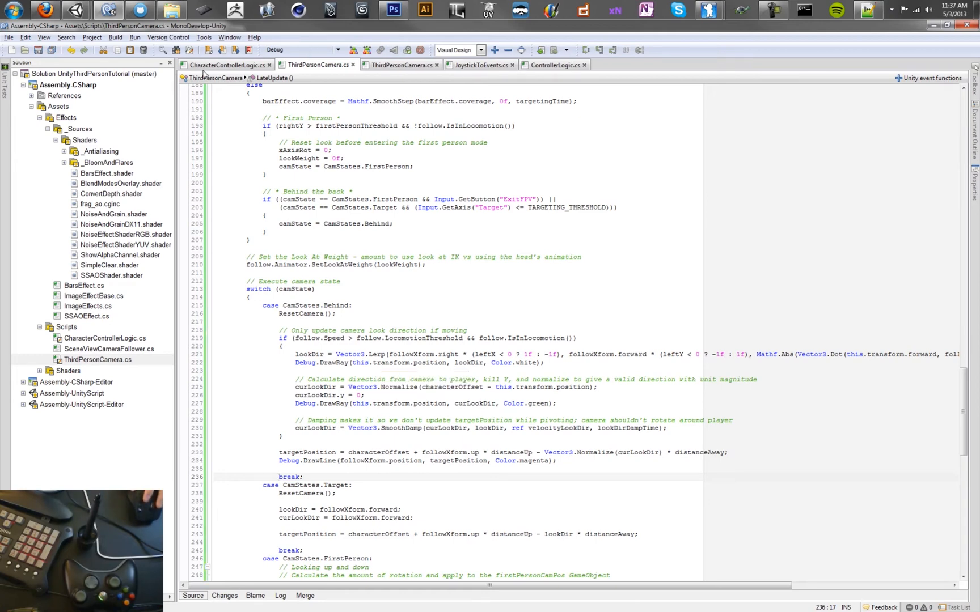
click(74, 11)
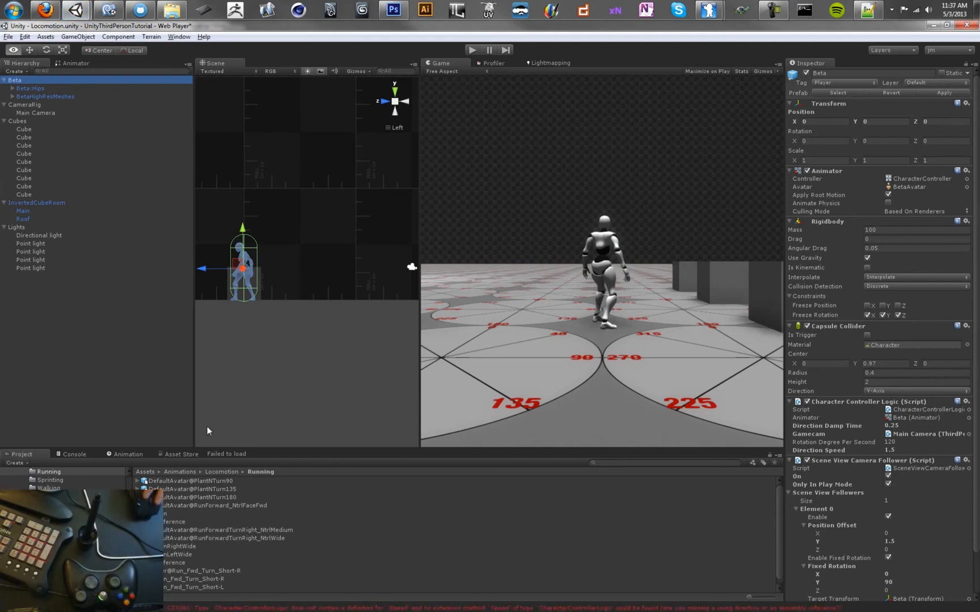
click(74, 454)
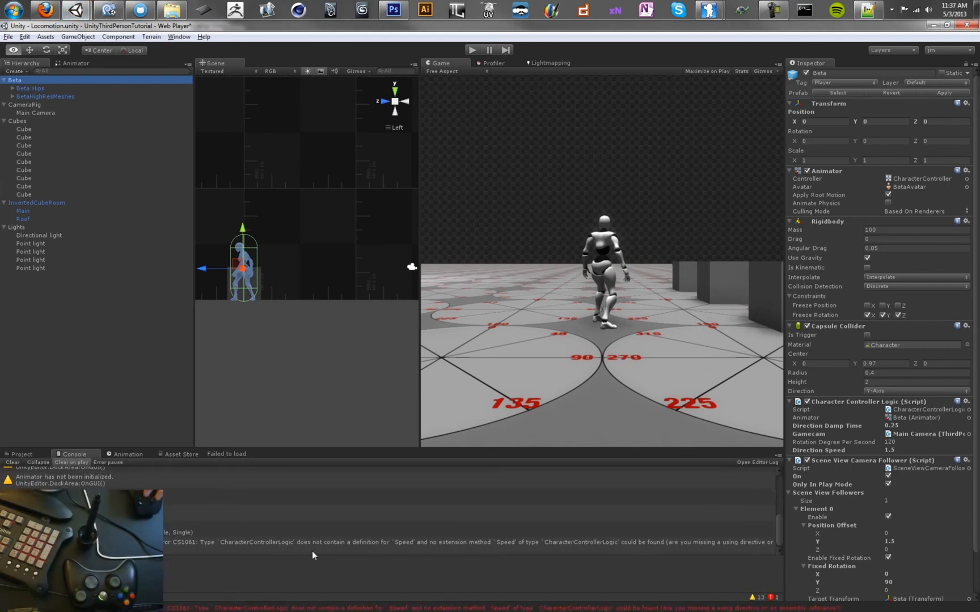
mouse_move(433, 551)
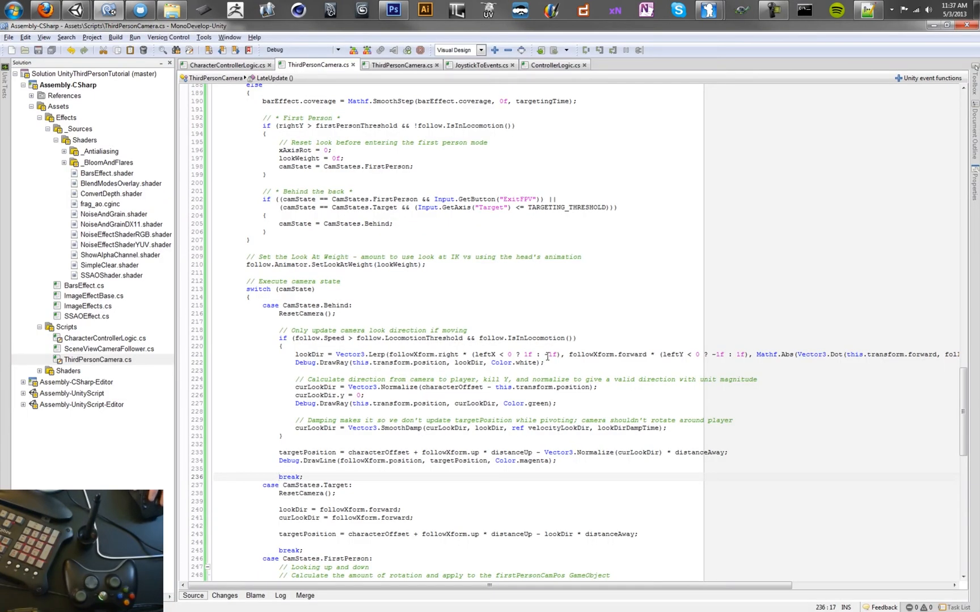
mouse_move(328, 343)
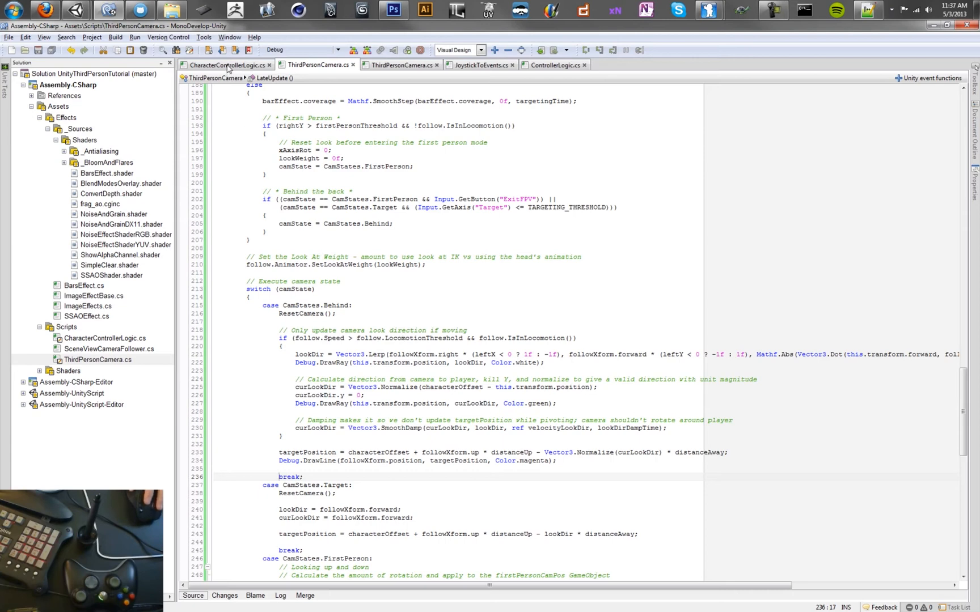
Encapsulate the speed field in CharacterControllerLogic.cs as a read-only Speed property
click(226, 64)
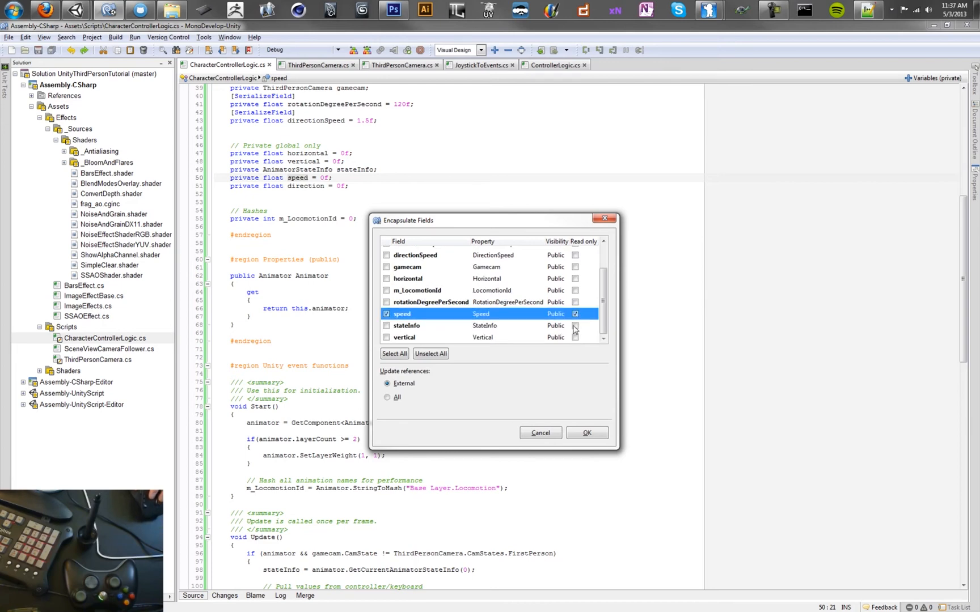
click(587, 433)
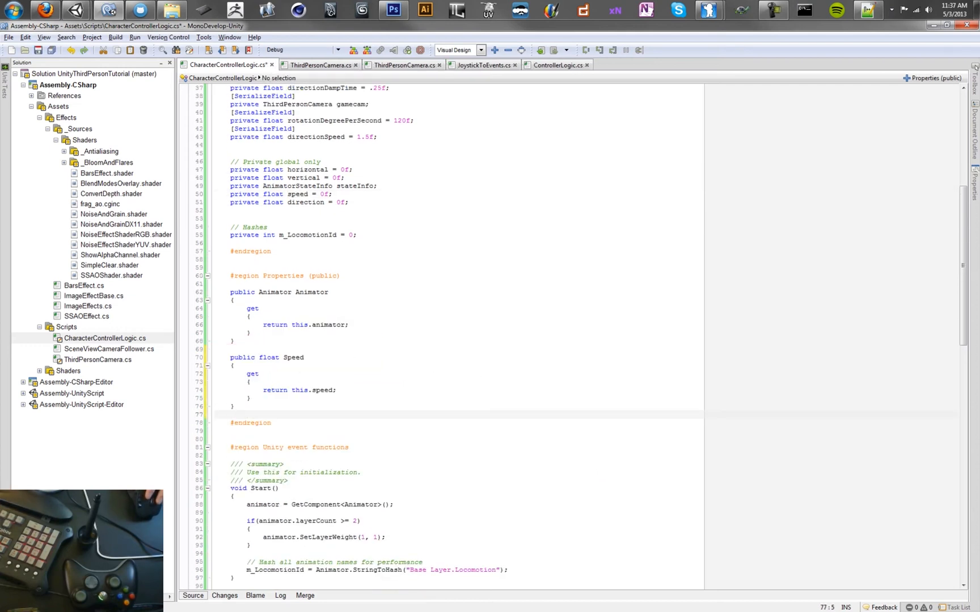
Copy the LocomotionThreshold name from ThirdPersonCamera.cs into CharacterControllerLogic.cs
click(316, 65)
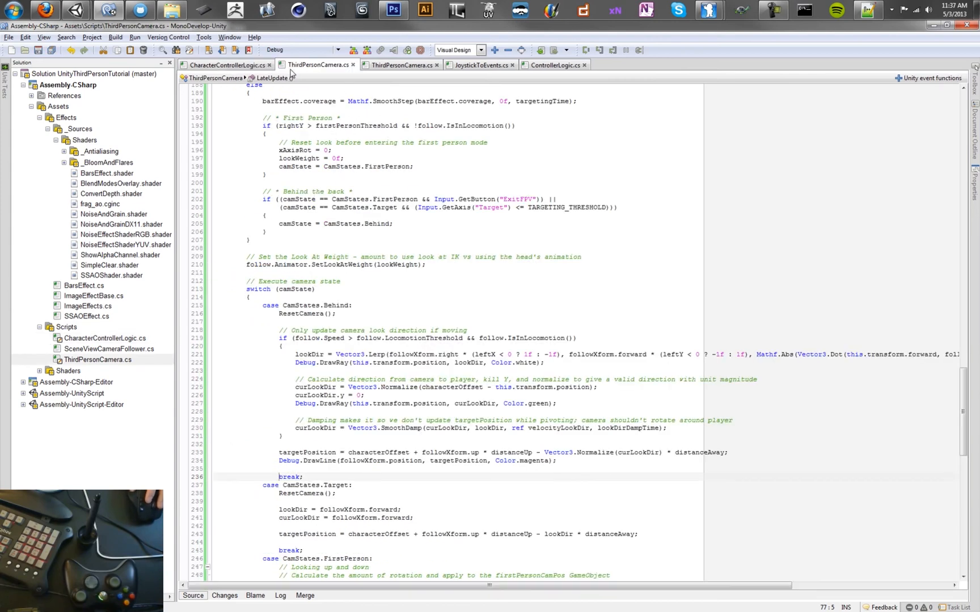
double_click(425, 338)
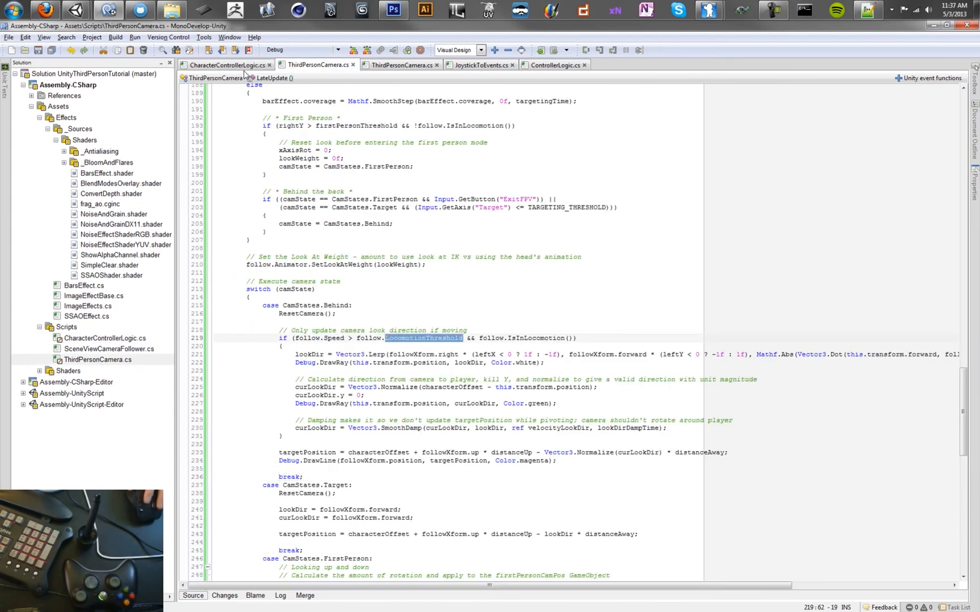
click(228, 65)
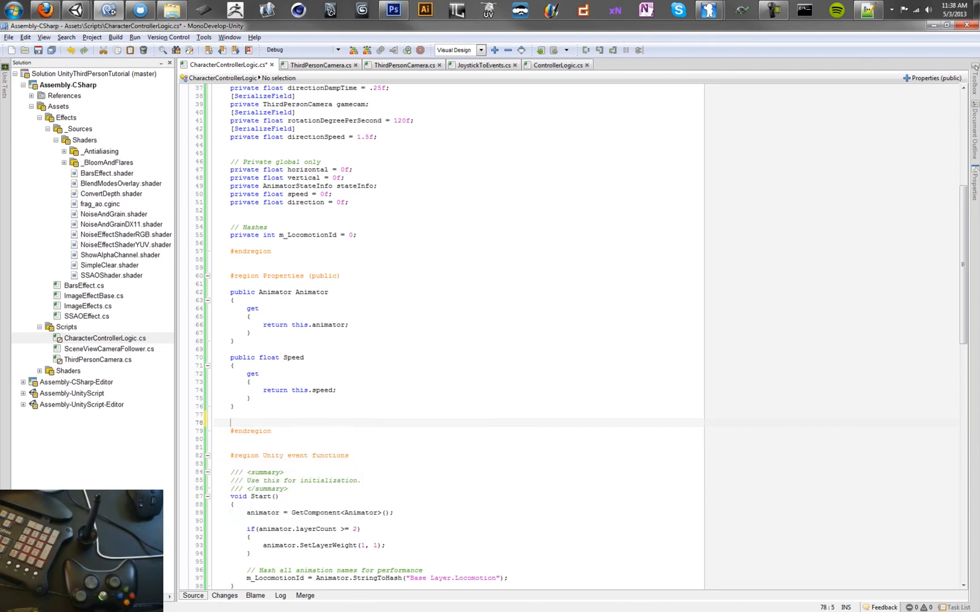
Write public float LocomotionThreshold { get { return 0.2f as a one-line getter
text(public)
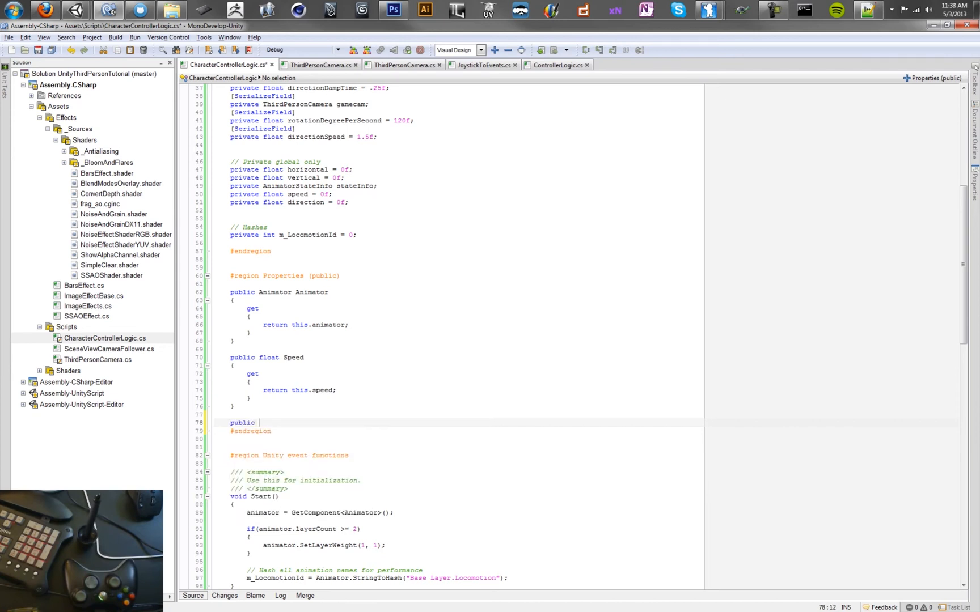
text(float LocomotionThreshold)
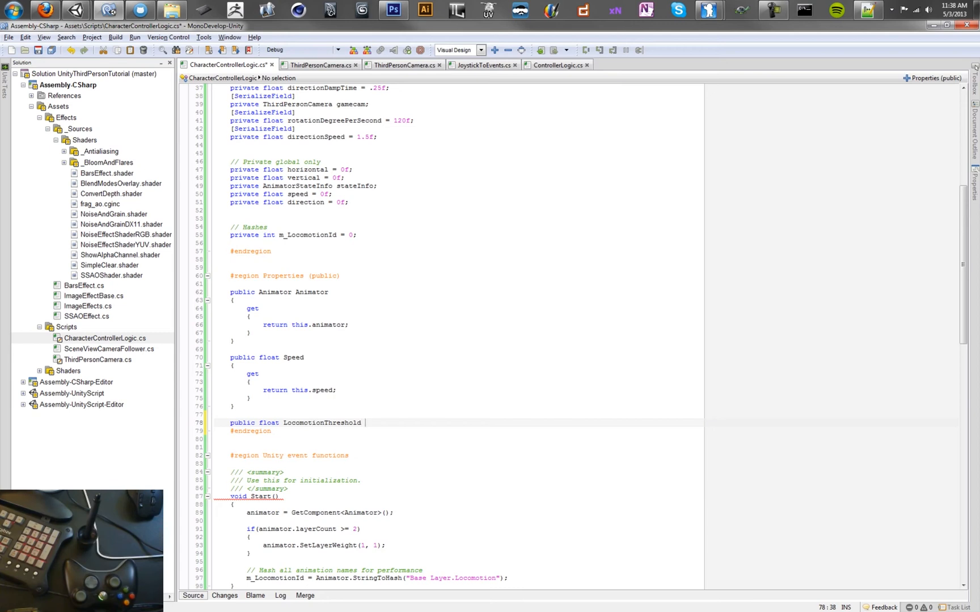
text({ get)
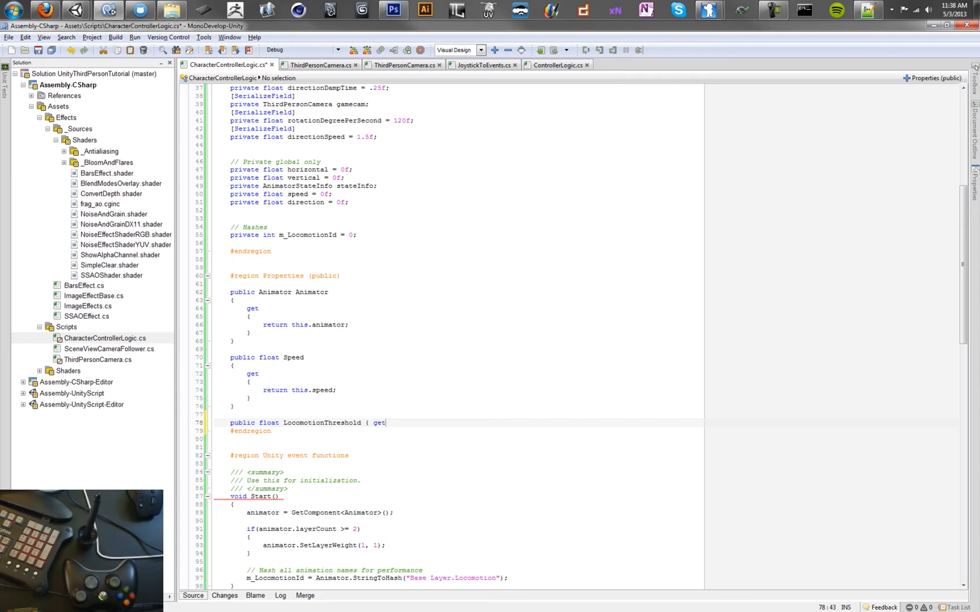
text({ return 0)
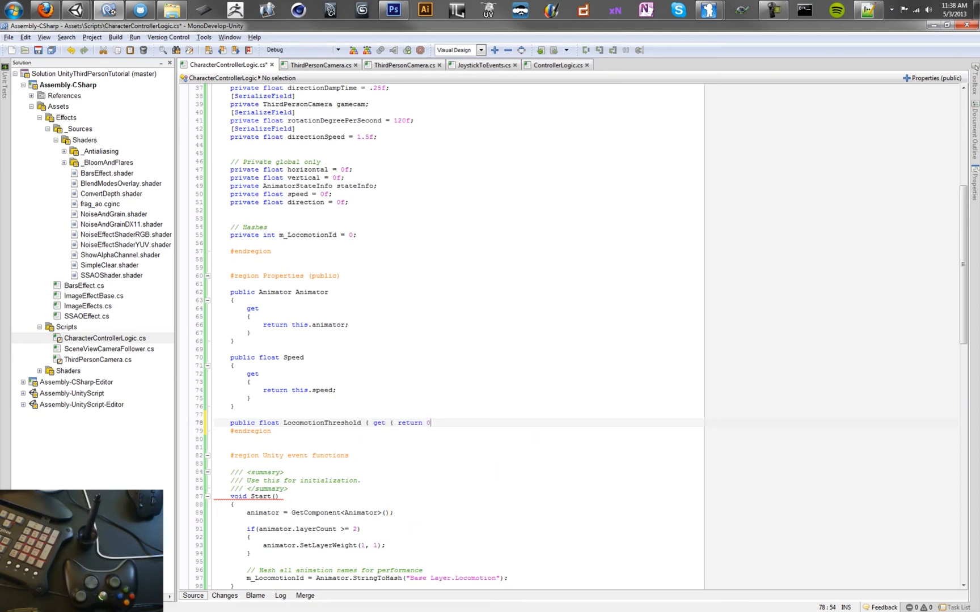
text(.2f)
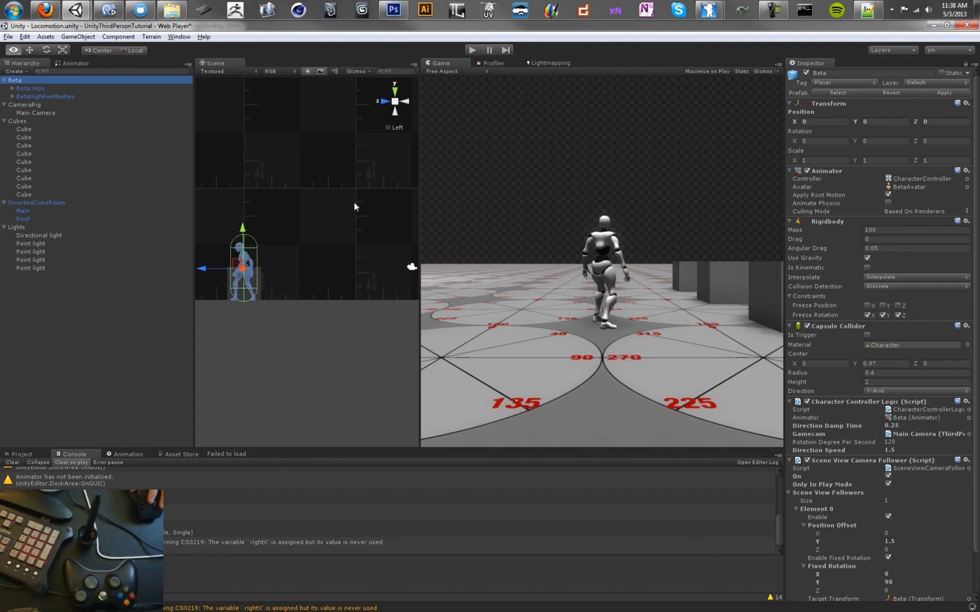
mouse_move(284, 278)
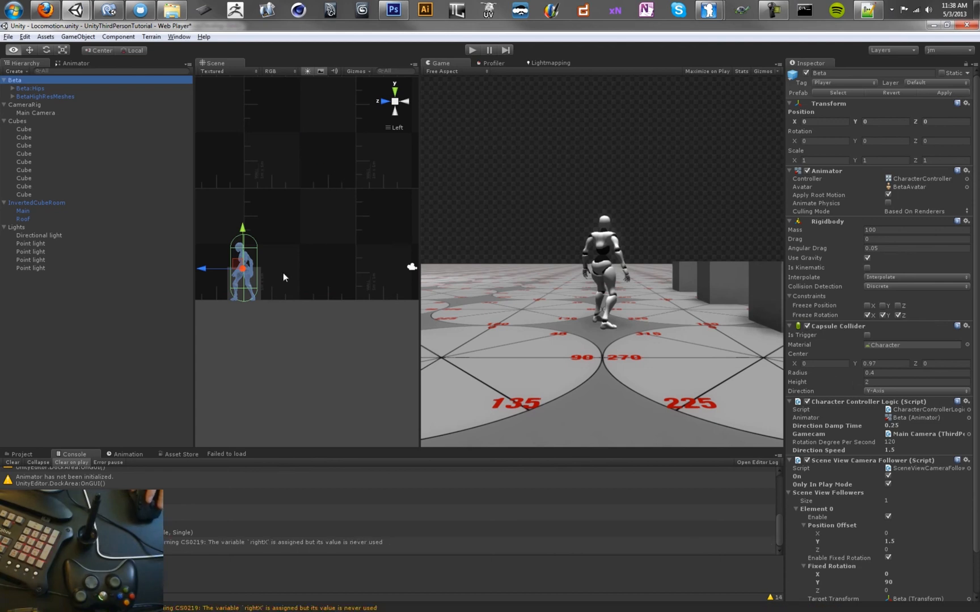